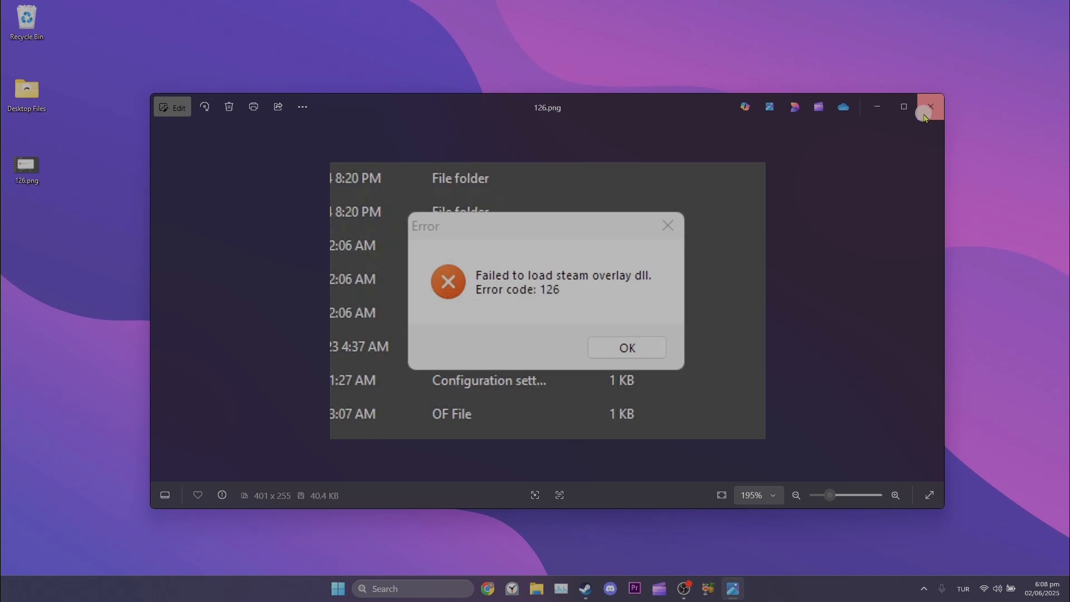
Close the Photos window showing the Steam overlay DLL error screenshot
click(929, 106)
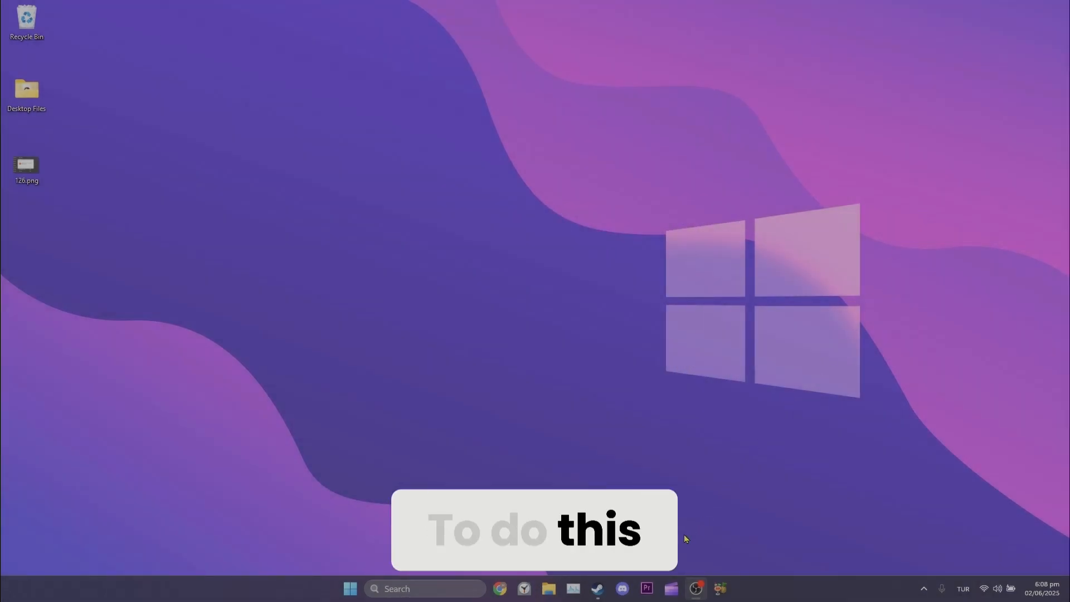
In Steam Settings > In Game, toggle 'Enable the Steam Overlay while in-game' off and back on
click(597, 589)
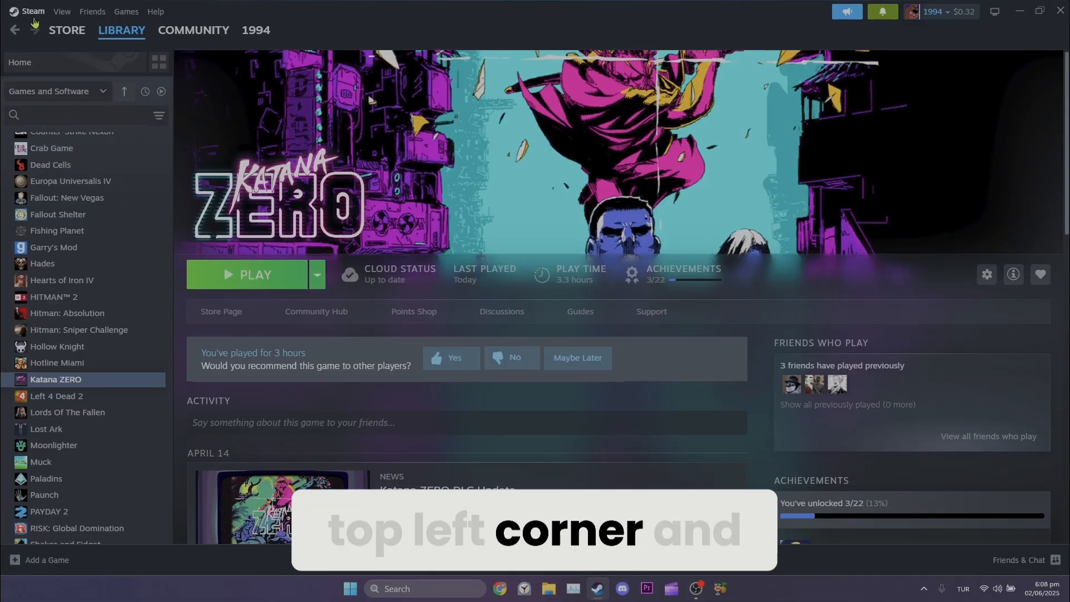
click(32, 10)
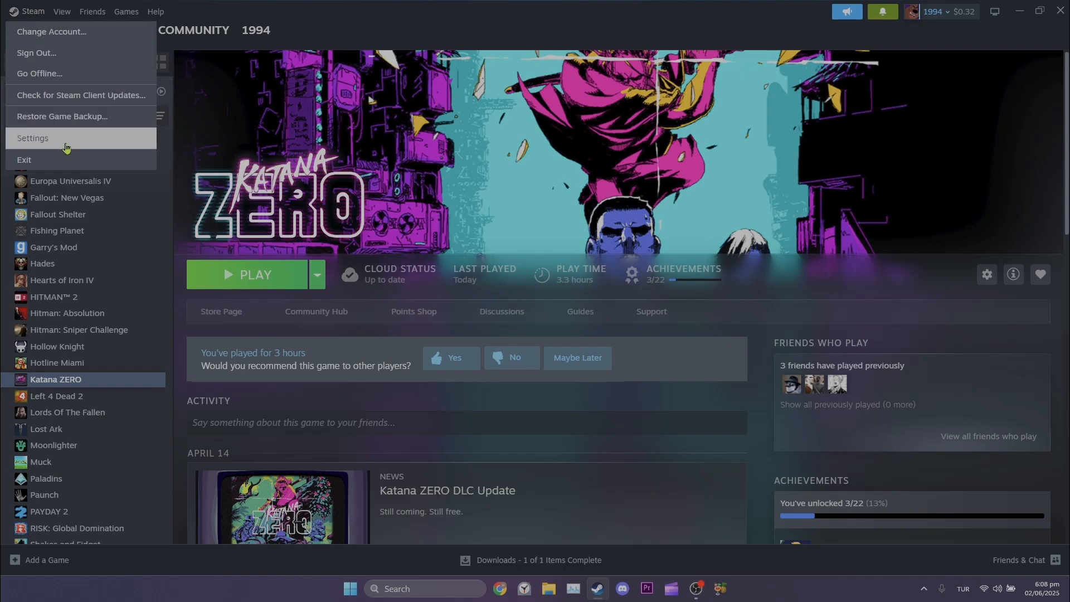
click(33, 138)
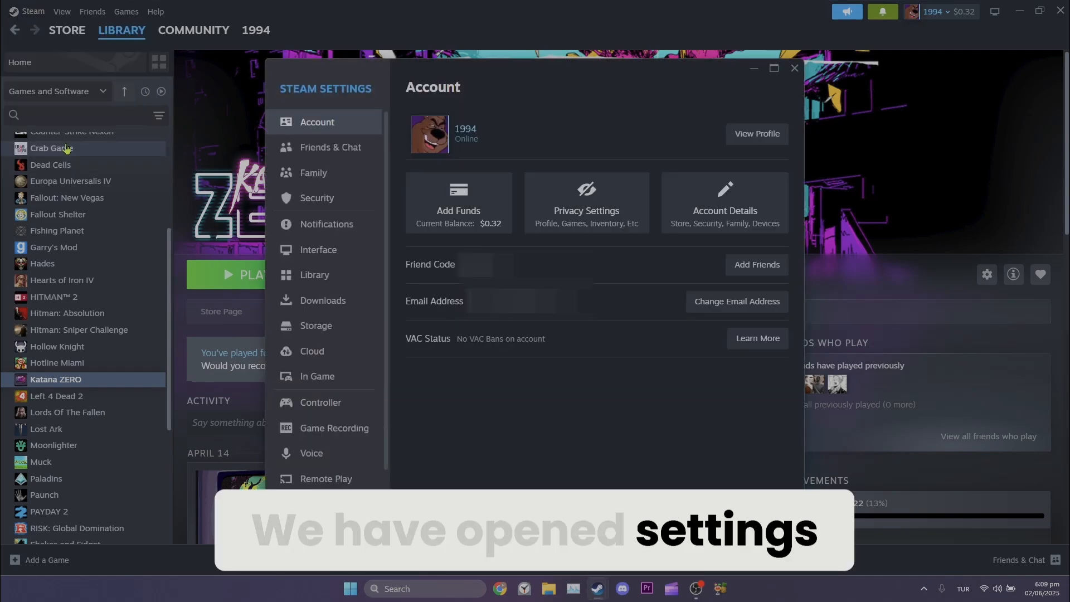
click(316, 376)
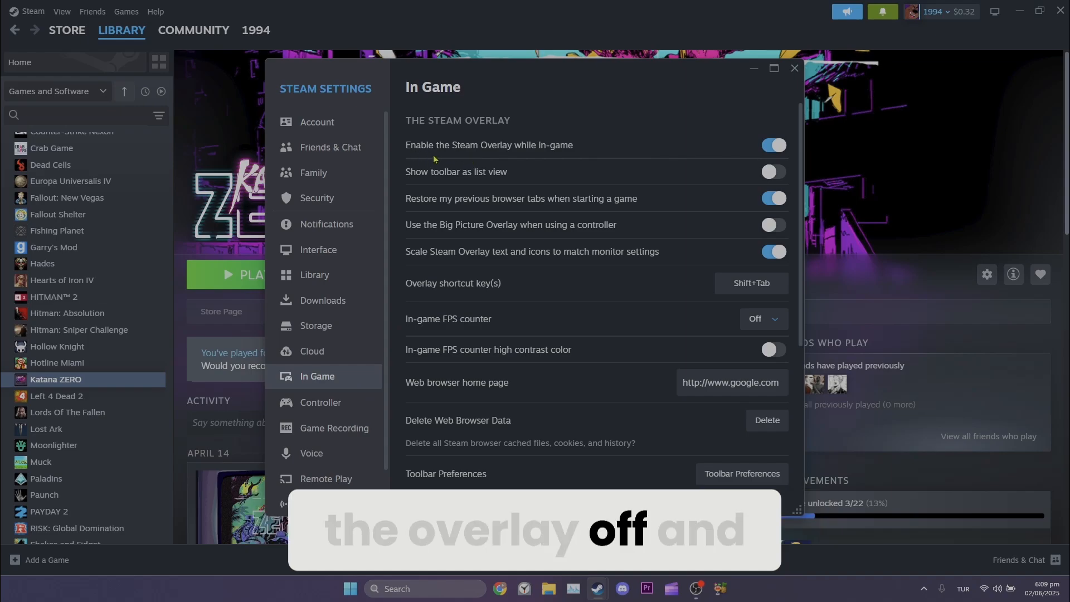
click(773, 145)
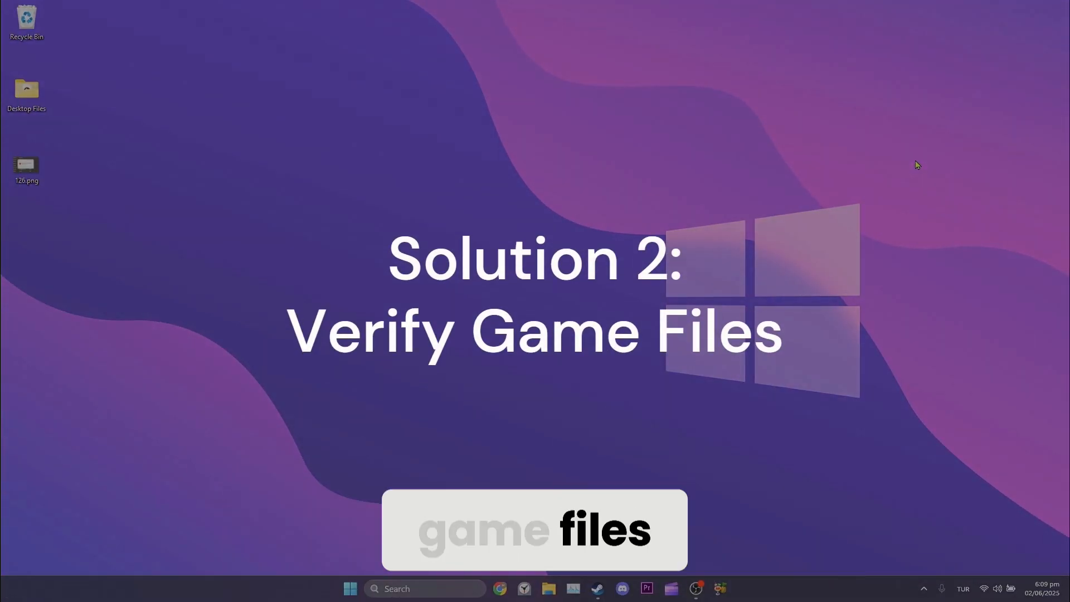
From Katana ZERO's Properties > Installed Files, verify the integrity of its game files
click(598, 586)
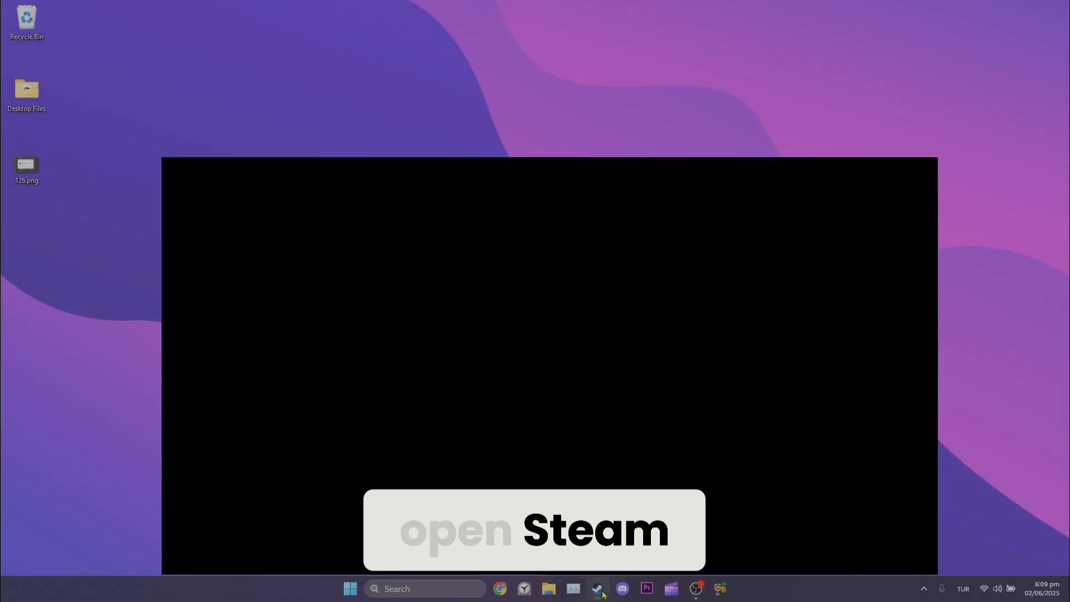
click(599, 588)
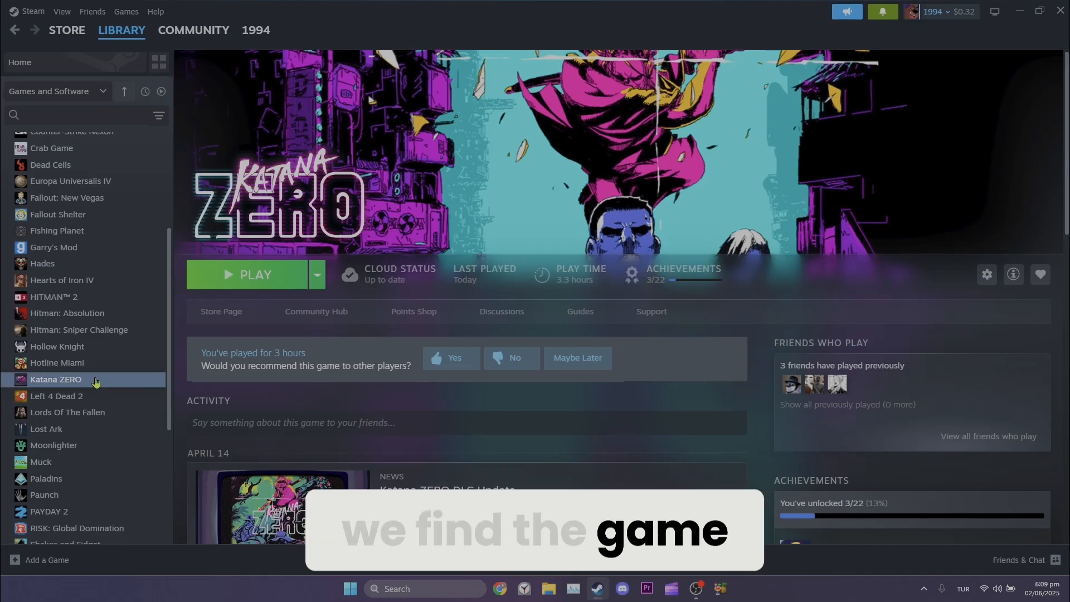
right_click(56, 379)
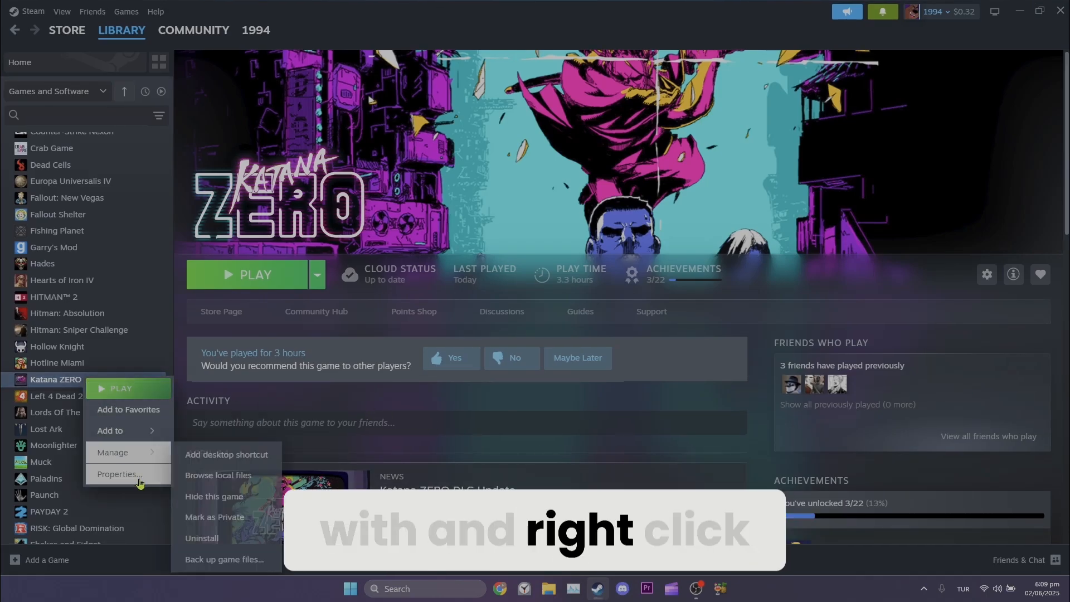
click(118, 474)
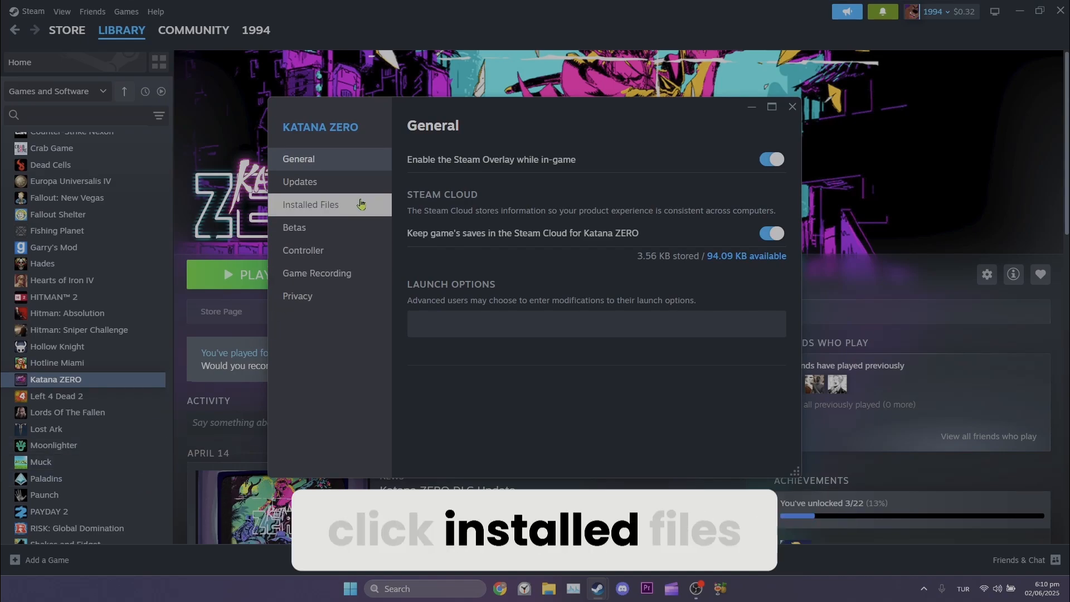
click(309, 205)
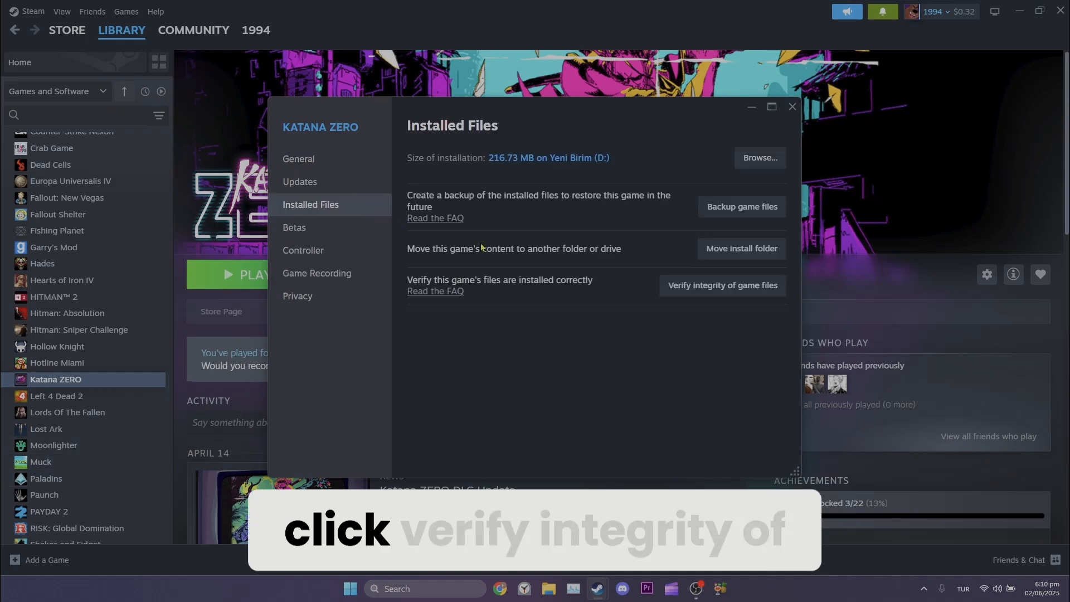
click(722, 285)
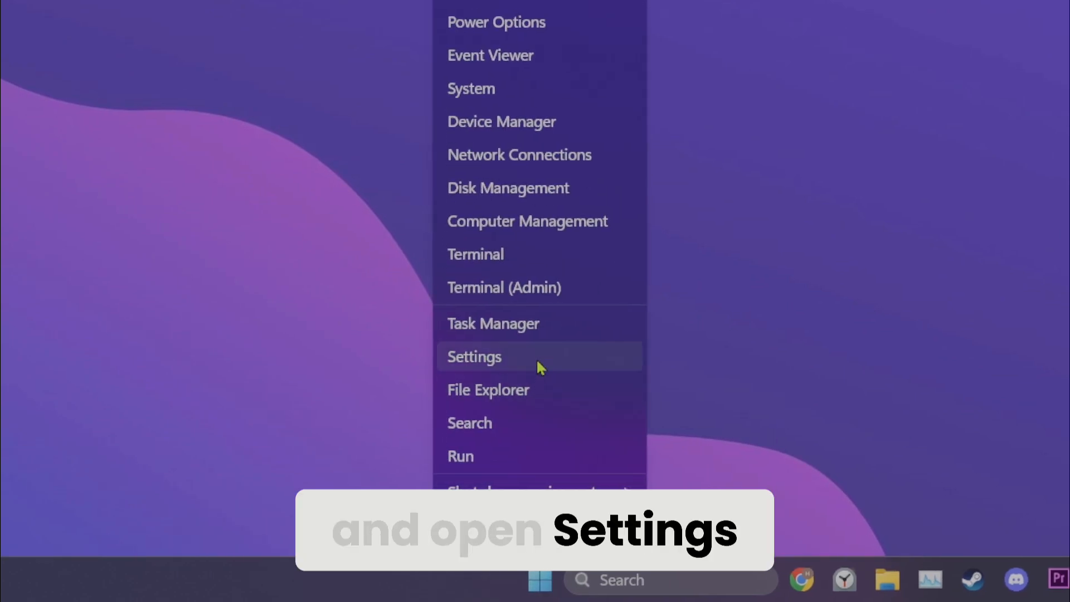
Reach Privacy & security in Windows Settings on the way to Virus & threat protection
click(474, 356)
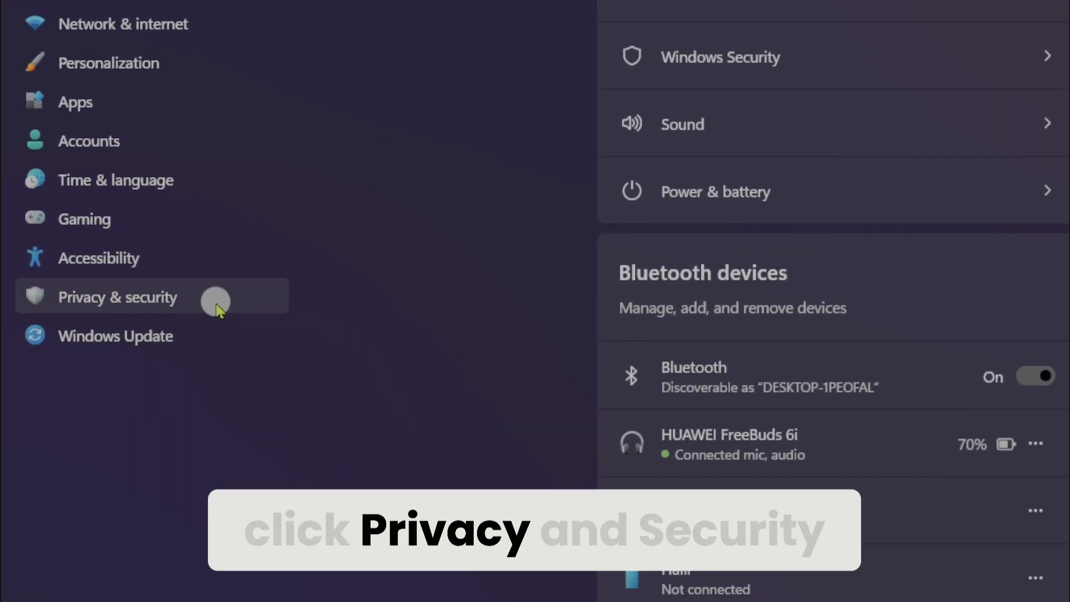
click(117, 296)
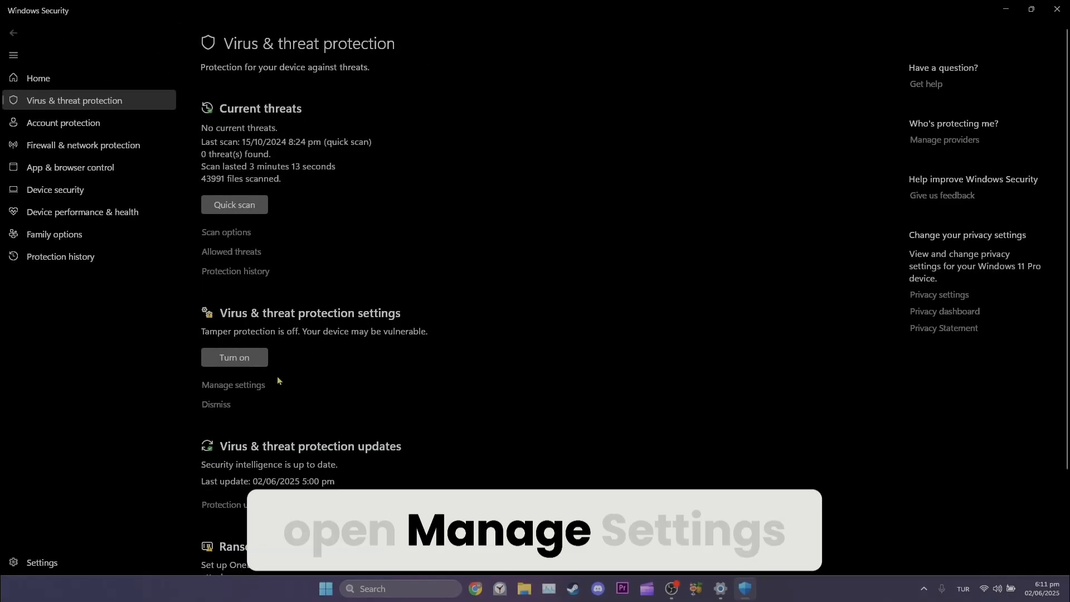
Under Manage settings, switch the Real-time protection toggle to Off
click(233, 385)
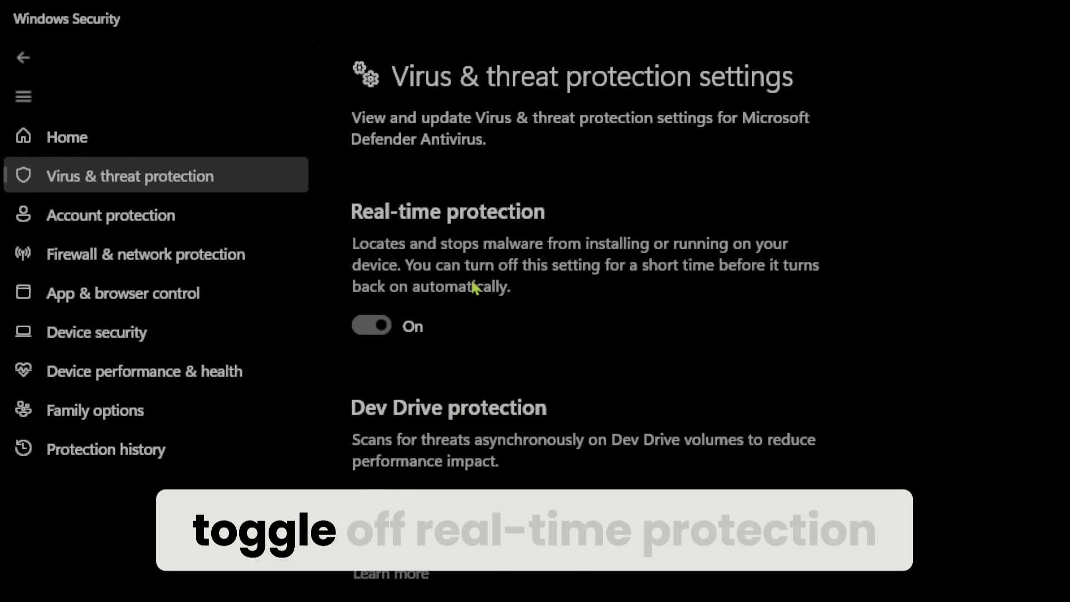
click(371, 326)
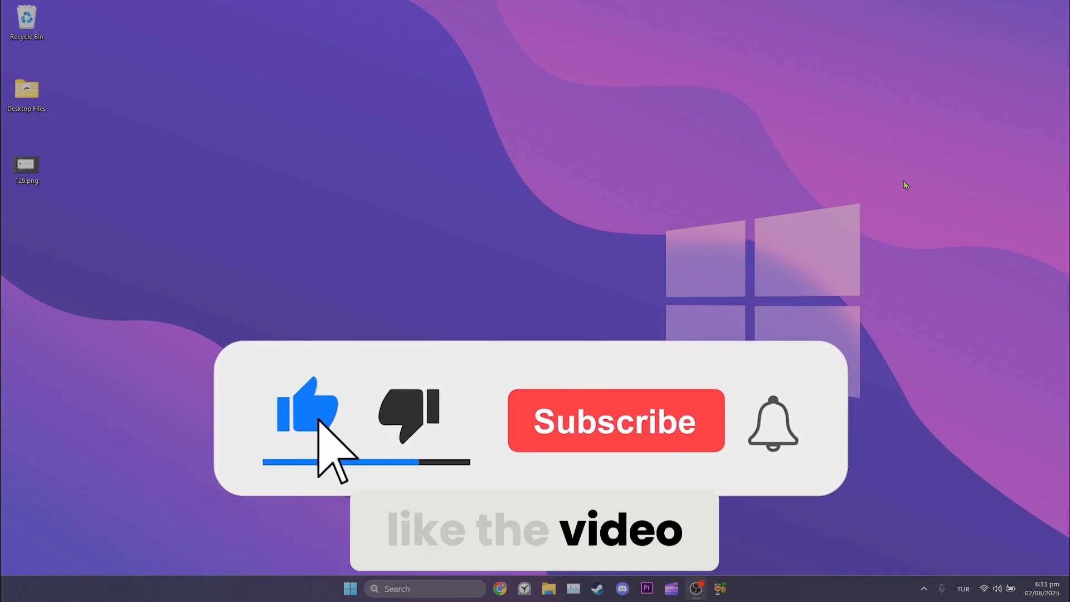
click(616, 421)
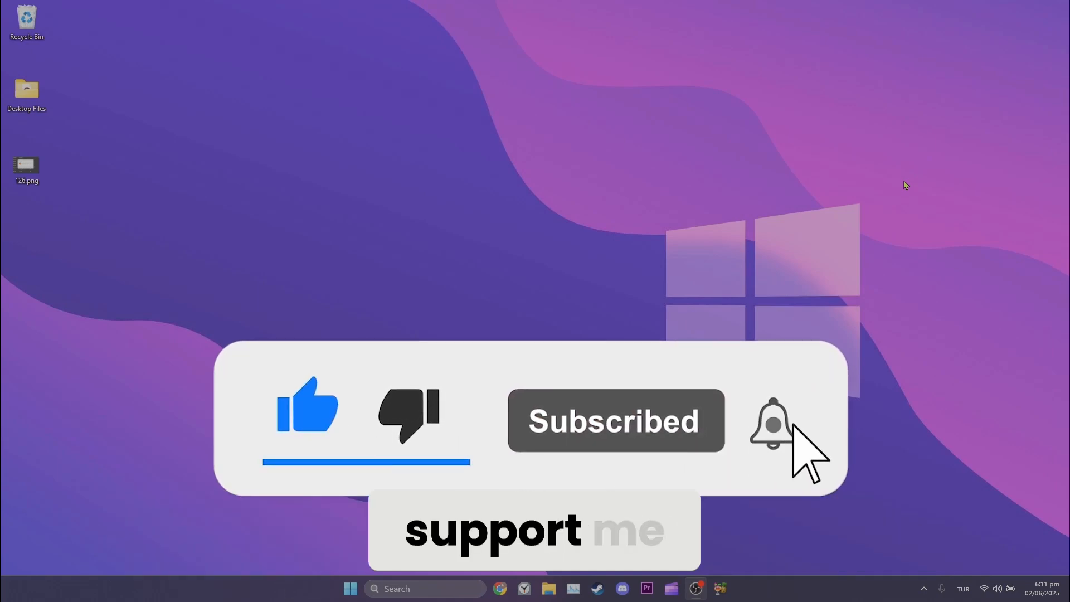